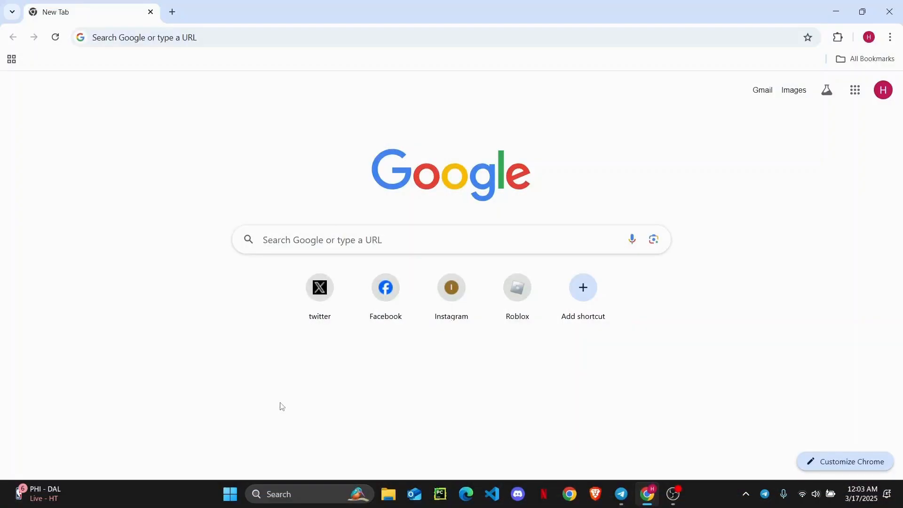
{"action": "mouse_move", "coordinate": [443, 208]}
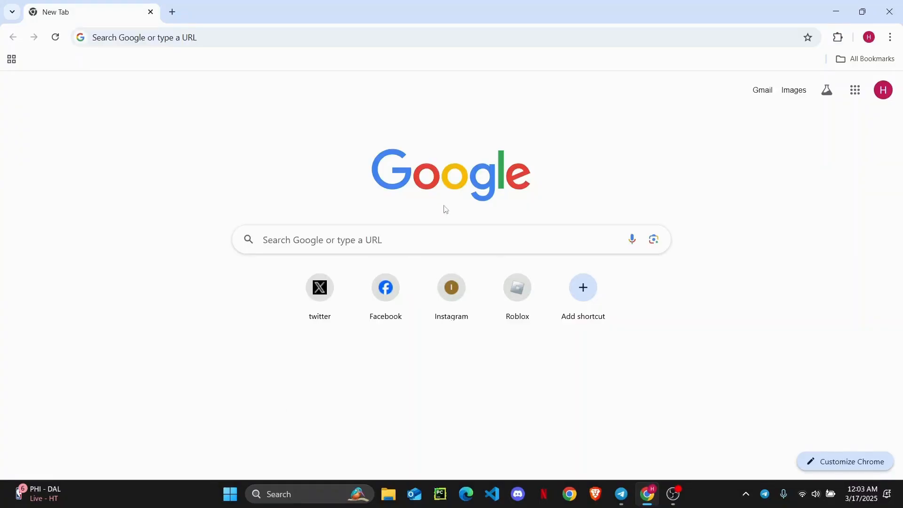
{"action": "mouse_move", "coordinate": [400, 179]}
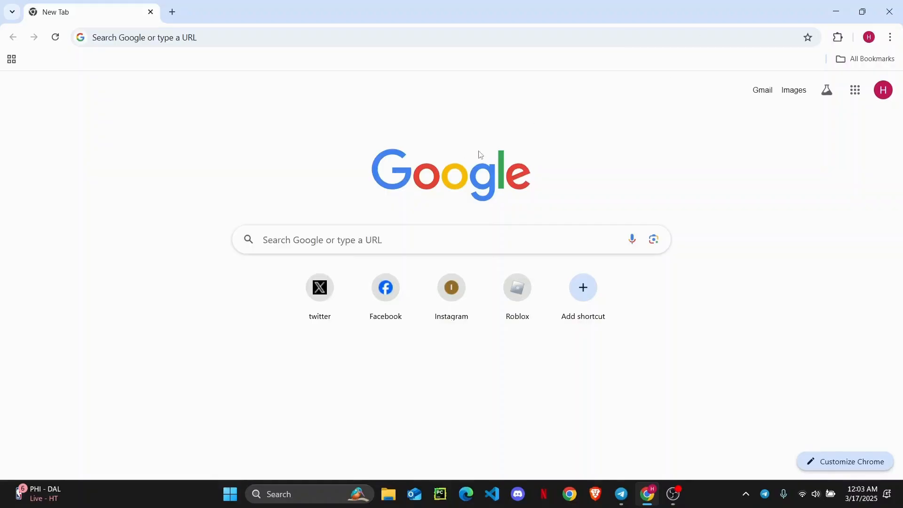
{"action": "mouse_move", "coordinate": [518, 210]}
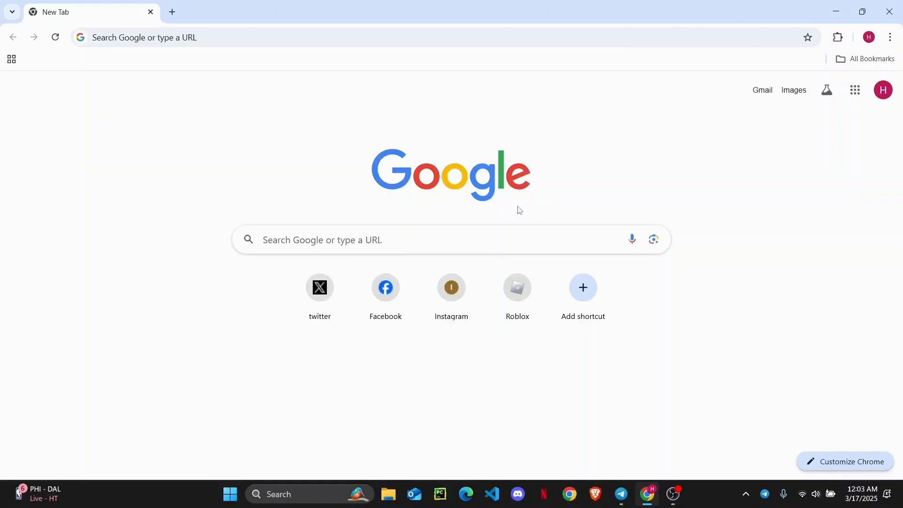
{"action": "mouse_move", "coordinate": [179, 319]}
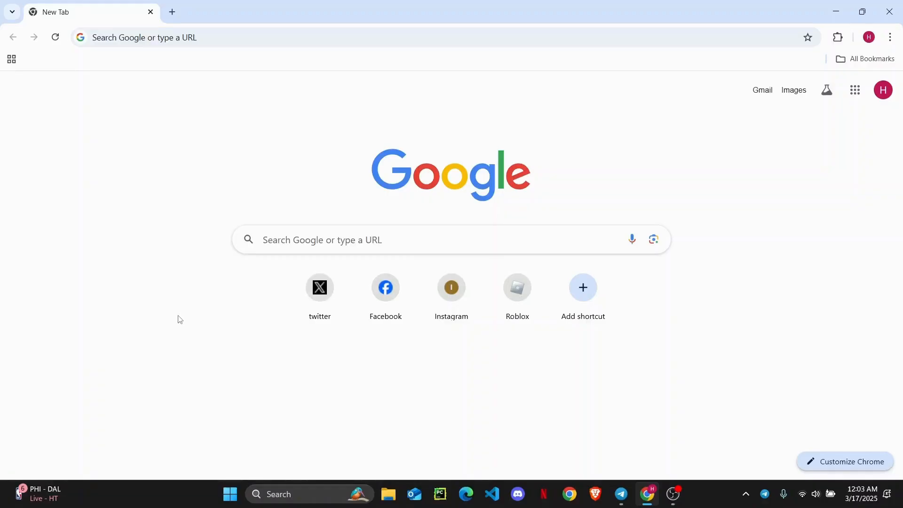
{"action": "mouse_move", "coordinate": [272, 160]}
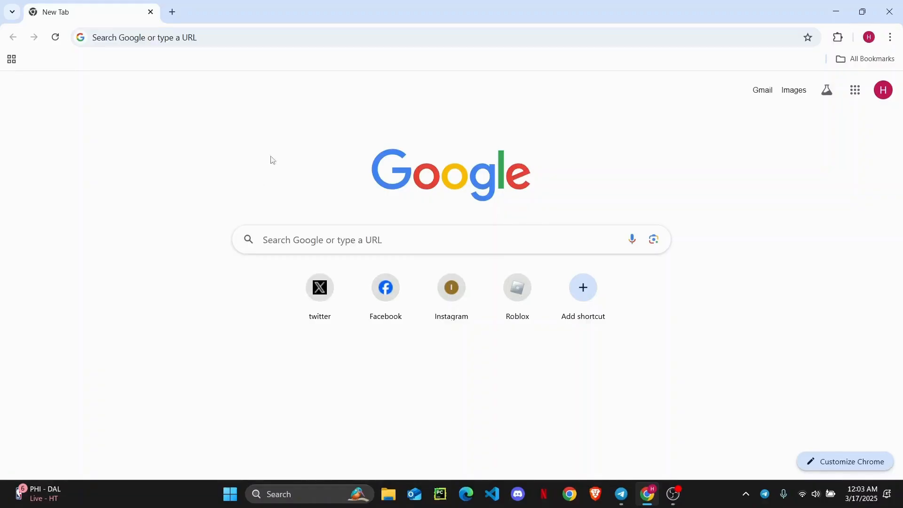
{"action": "mouse_move", "coordinate": [707, 161]}
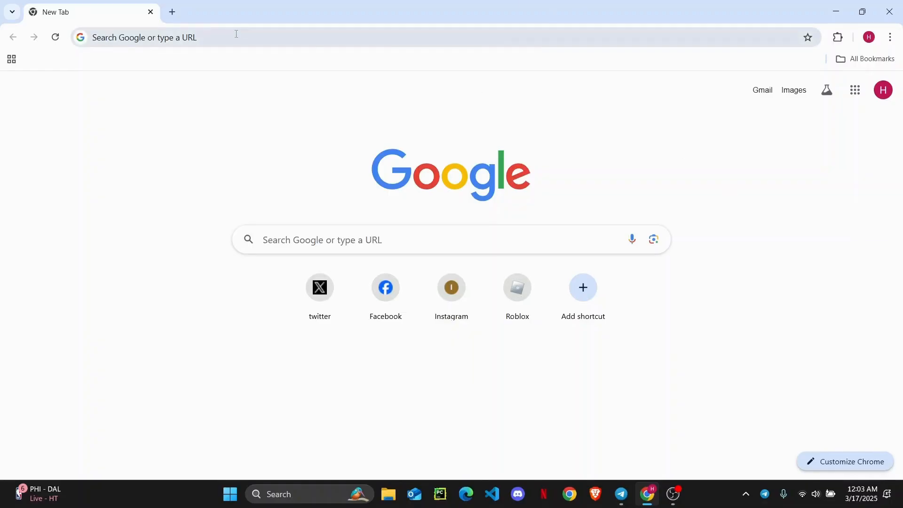
- Search Google for 'pixabay' and open the official Pixabay website result
{"action": "type", "text": "pixabay"}
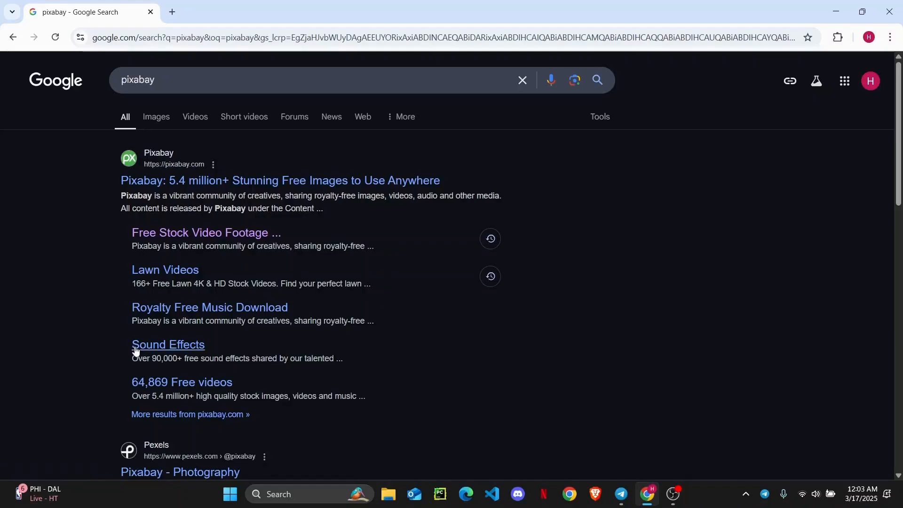
{"action": "mouse_move", "coordinate": [160, 319]}
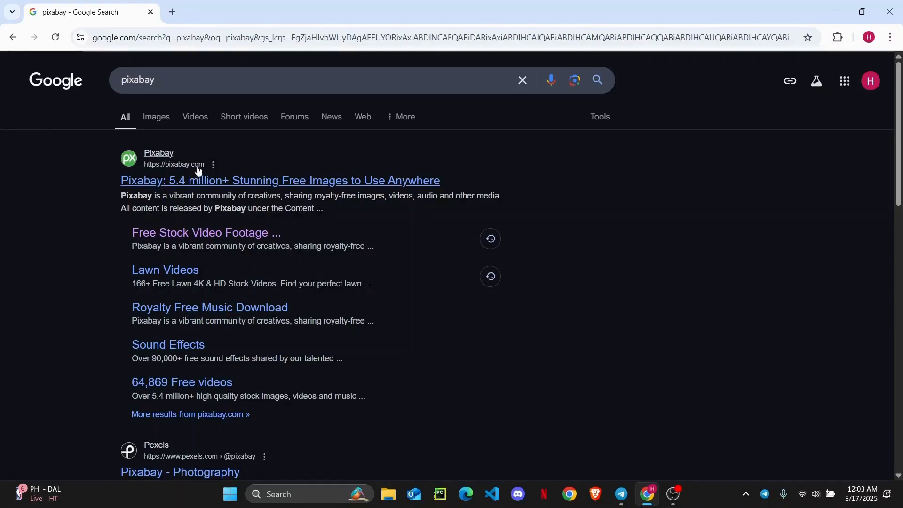
{"action": "left_click", "coordinate": [279, 180]}
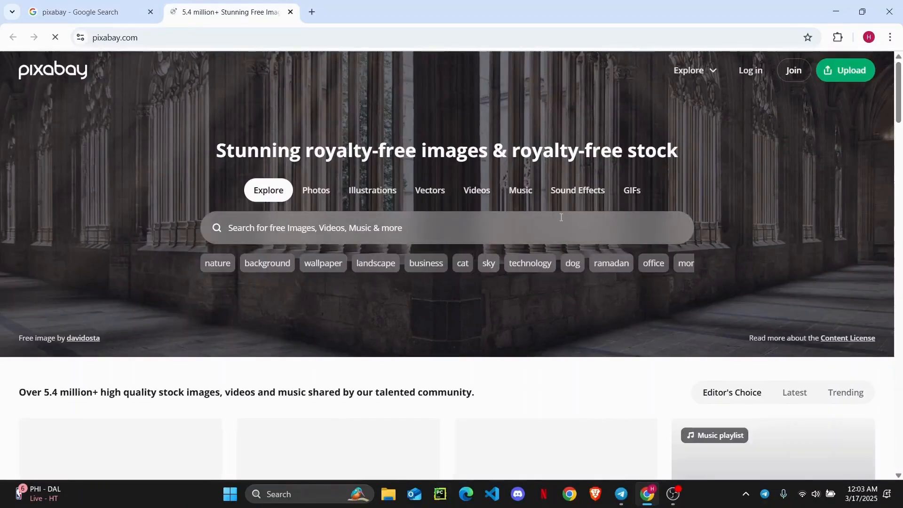
- Scroll through the Pixabay homepage's featured images and back up to the top
{"action": "scroll", "scroll_direction": "down", "scroll_amount": 3}
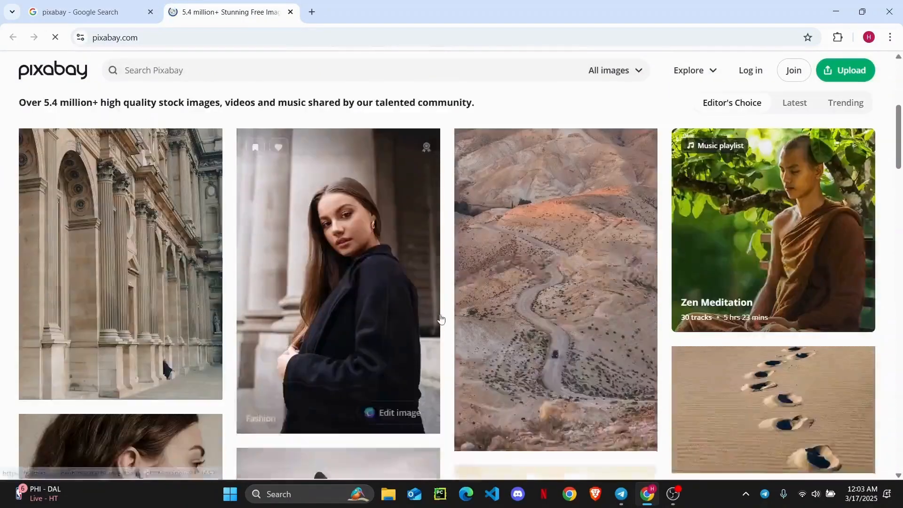
{"action": "scroll", "scroll_direction": "down", "scroll_amount": 3}
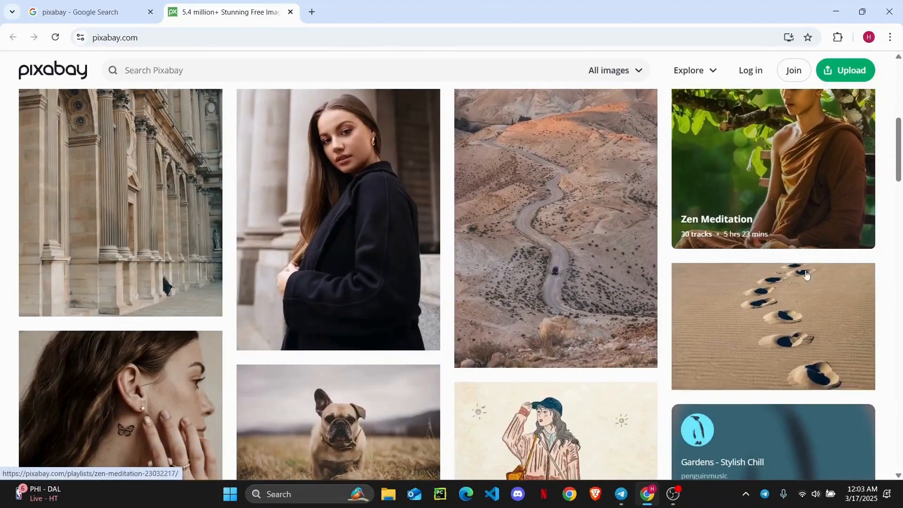
{"action": "scroll", "scroll_direction": "up", "scroll_amount": 3}
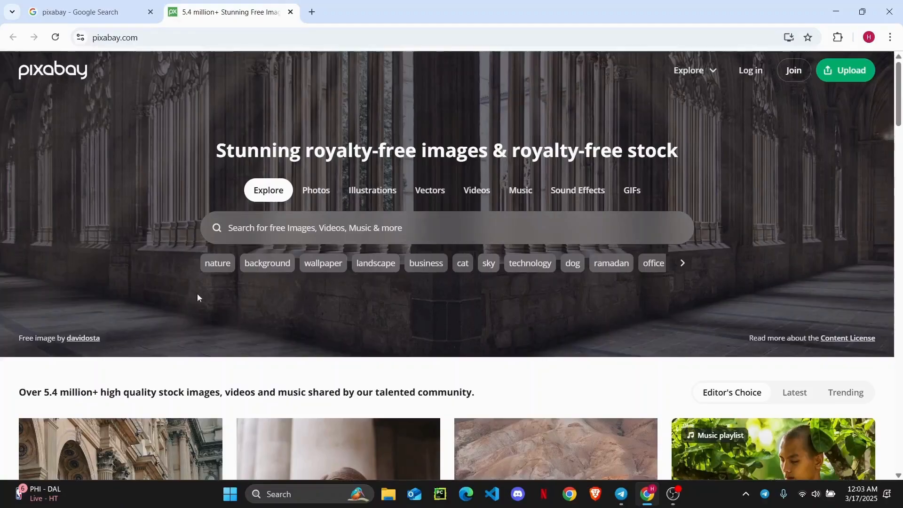
{"action": "left_click", "coordinate": [443, 227]}
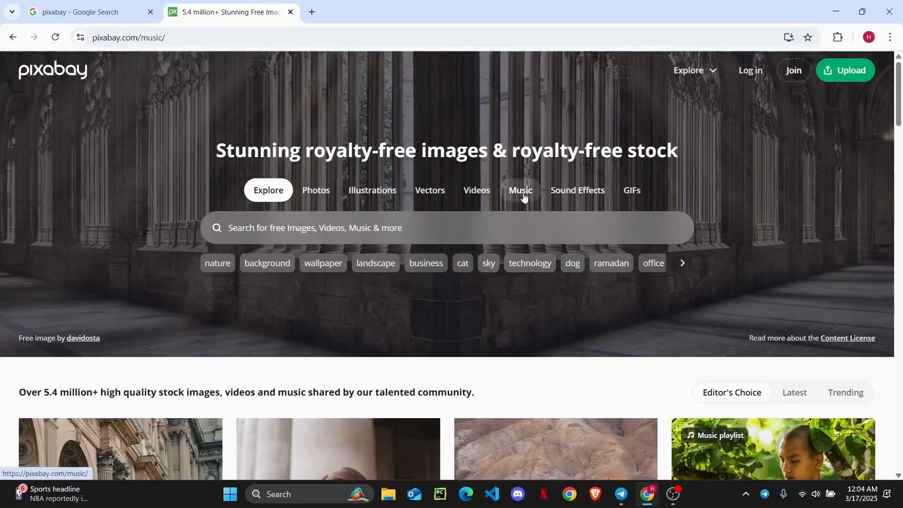
- Open Pixabay's Music section, then play and pause the 'Spinning Head' preview
{"action": "left_click", "coordinate": [519, 190]}
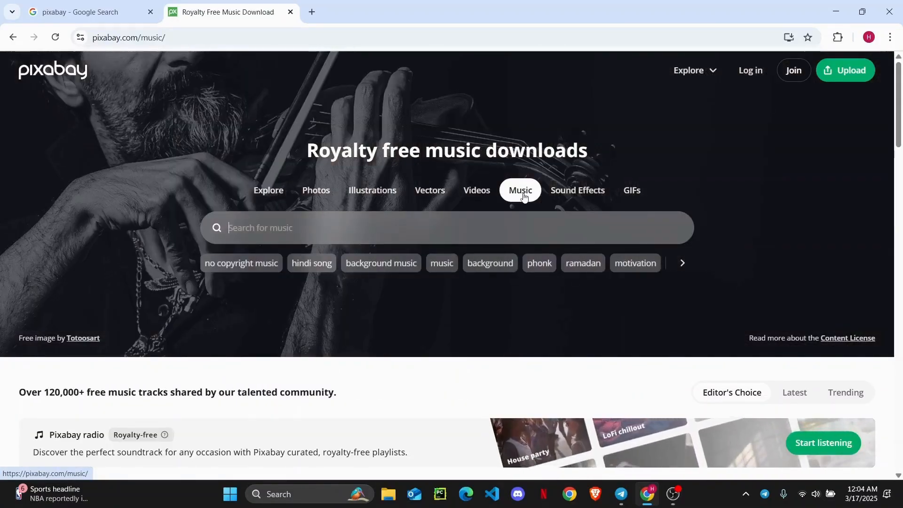
{"action": "scroll", "scroll_direction": "down", "scroll_amount": 3}
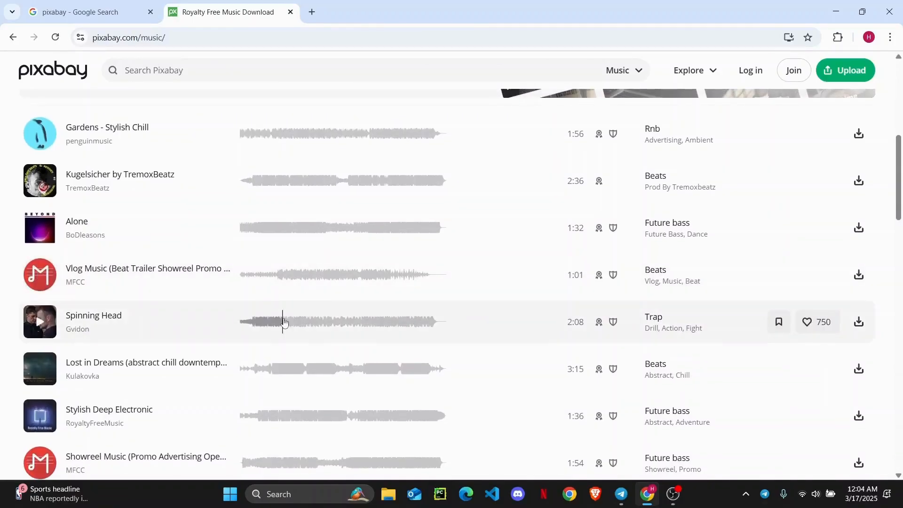
{"action": "mouse_move", "coordinate": [16, 299]}
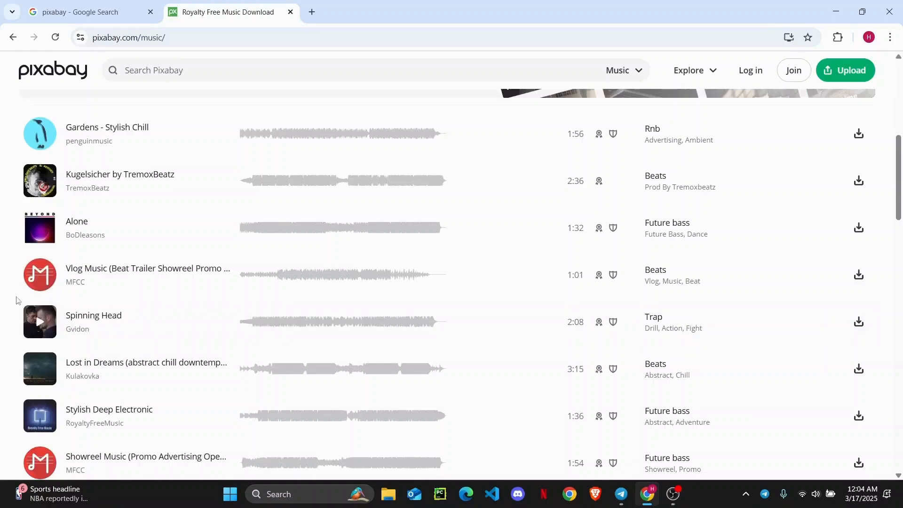
{"action": "left_click", "coordinate": [40, 321]}
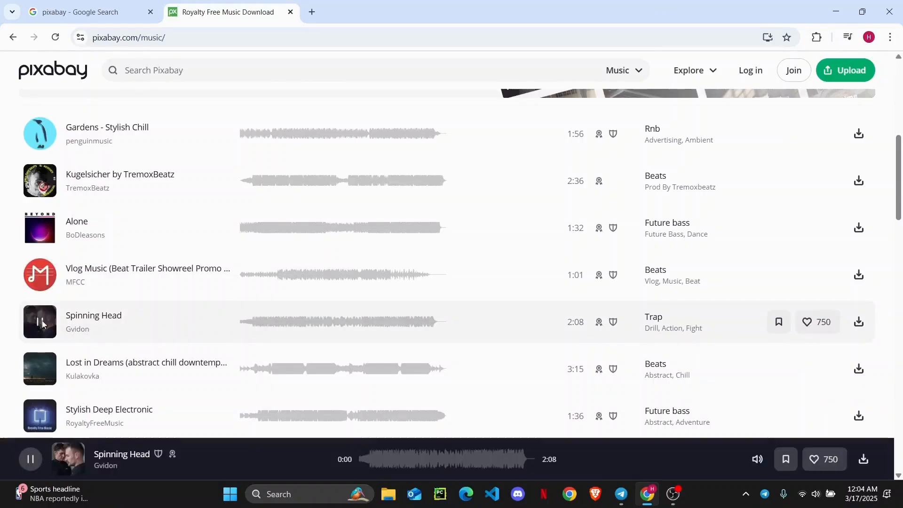
{"action": "left_click", "coordinate": [29, 459]}
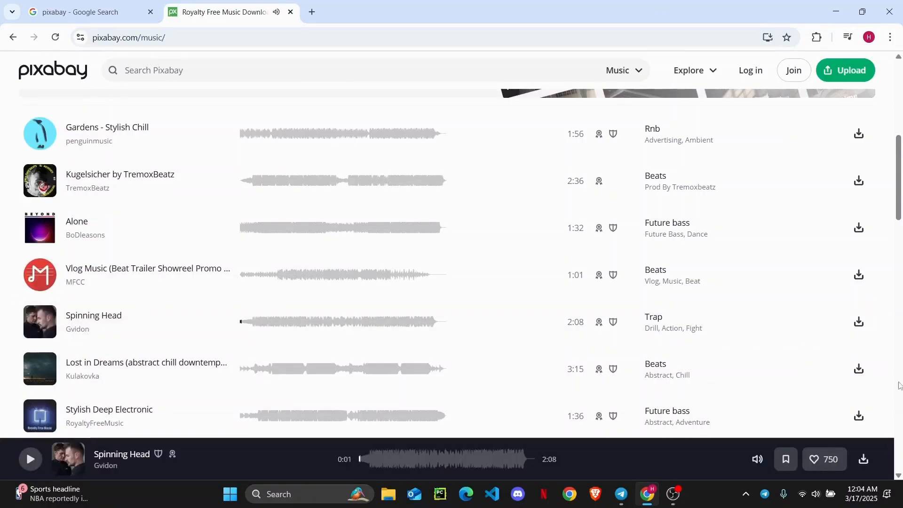
{"action": "mouse_move", "coordinate": [859, 321]}
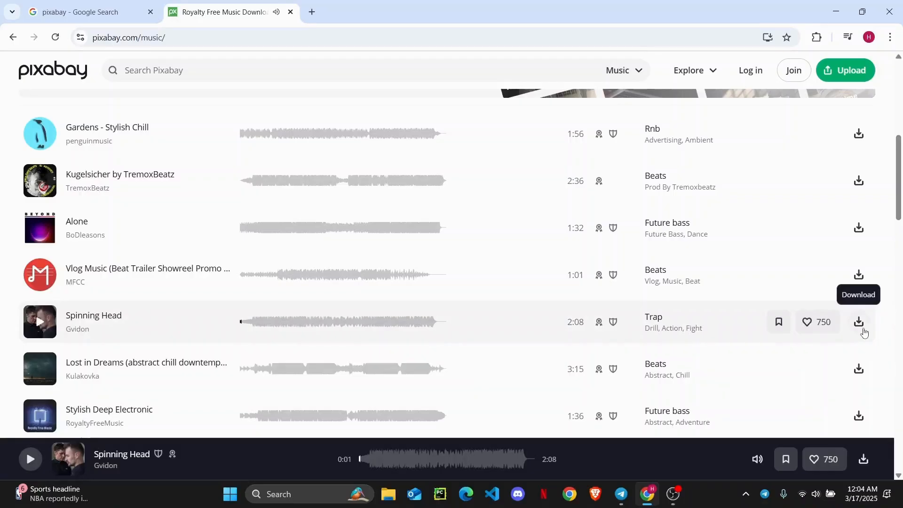
- Download 'Spinning Head' as MP3 and close the Say thanks popup
{"action": "left_click", "coordinate": [857, 321]}
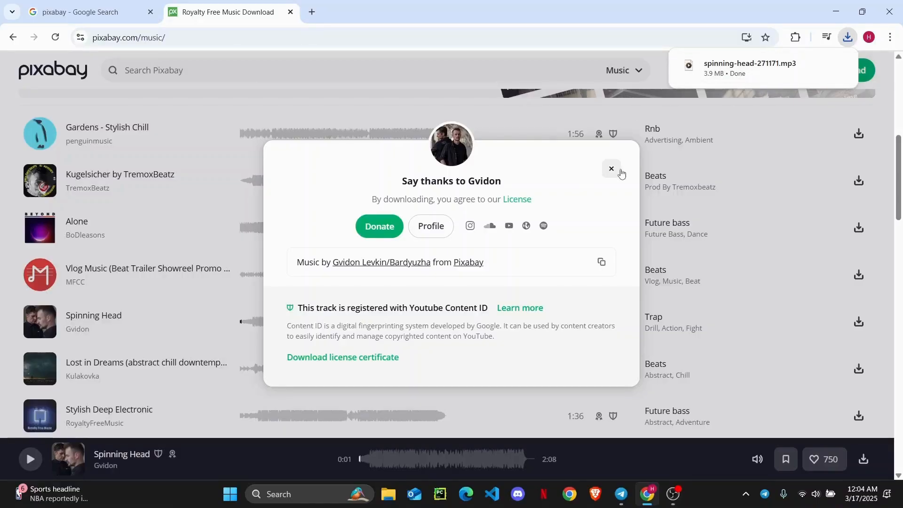
{"action": "left_click", "coordinate": [611, 168]}
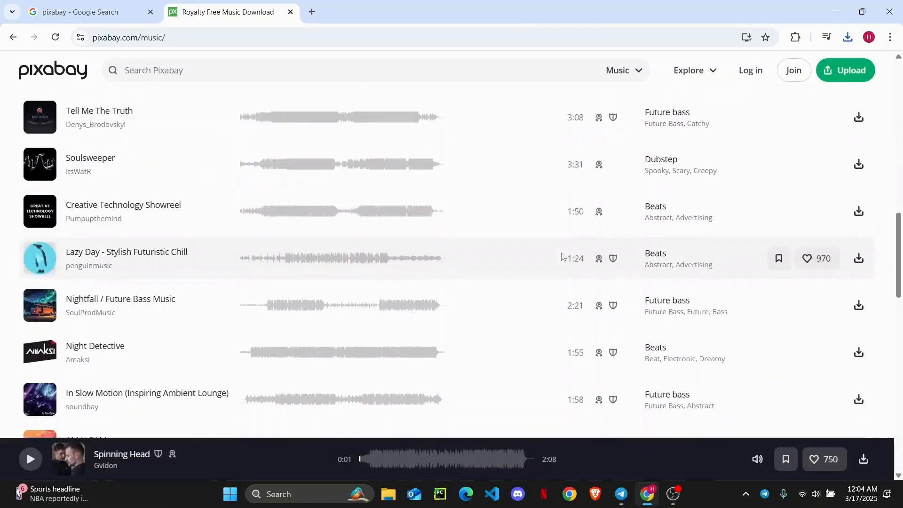
{"action": "scroll", "scroll_direction": "down", "scroll_amount": 3}
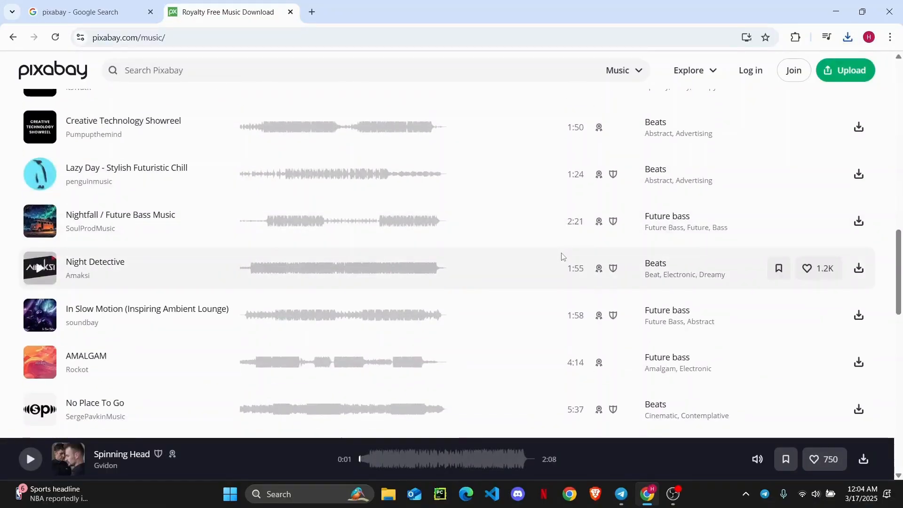
{"action": "scroll", "scroll_direction": "down", "scroll_amount": 3}
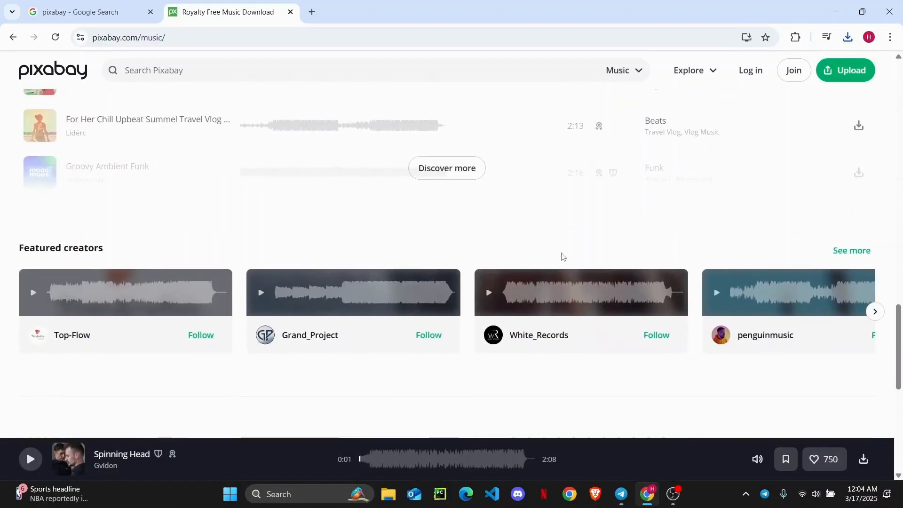